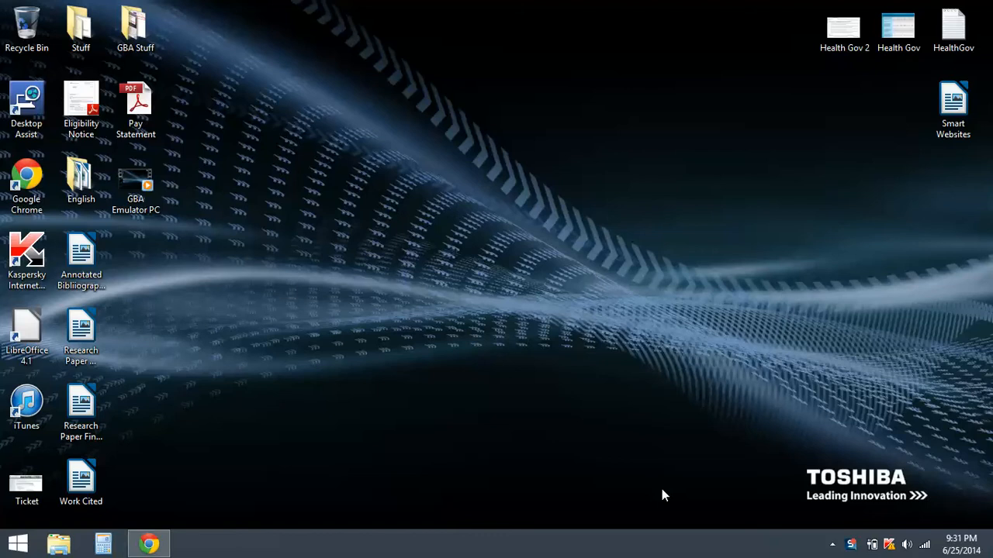
mouse_move(149, 543)
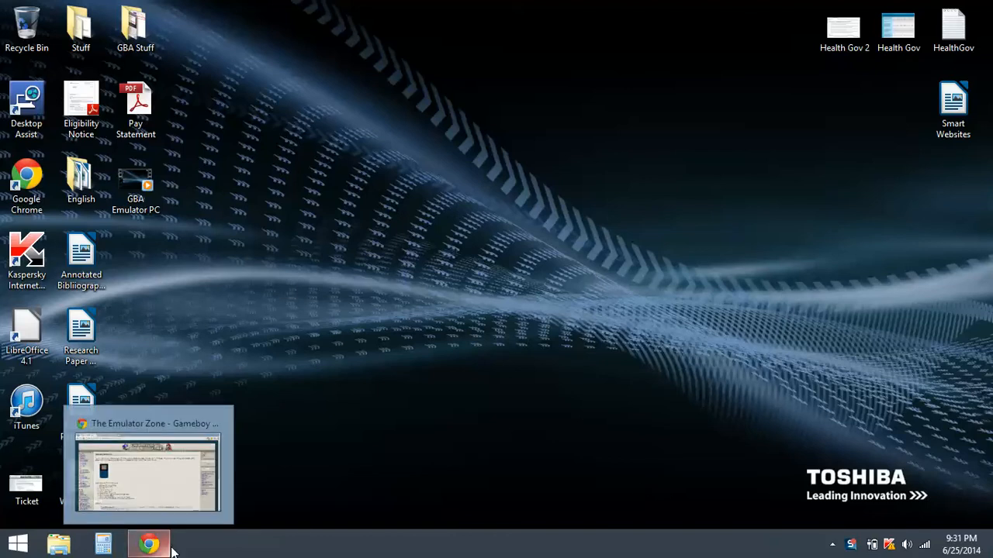
mouse_move(149, 543)
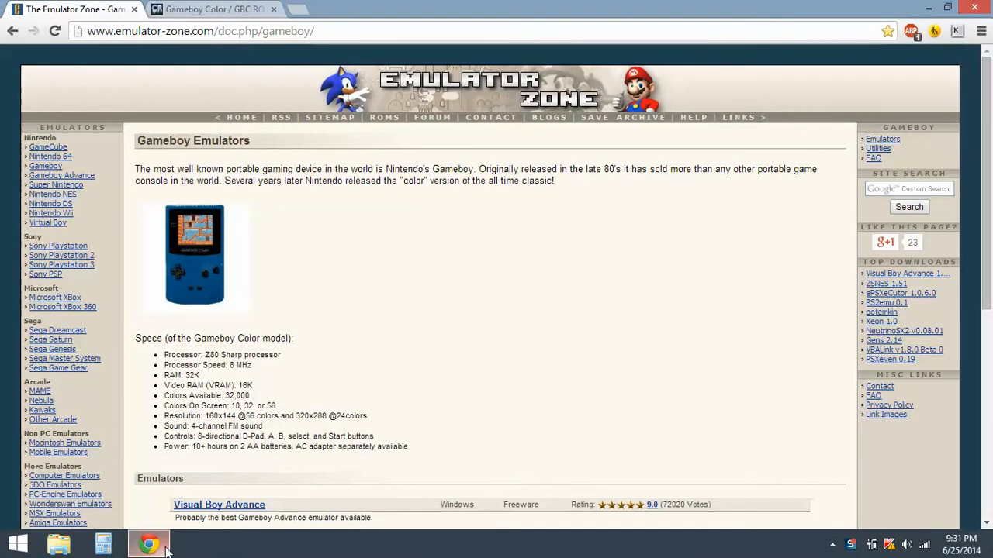
mouse_move(352, 431)
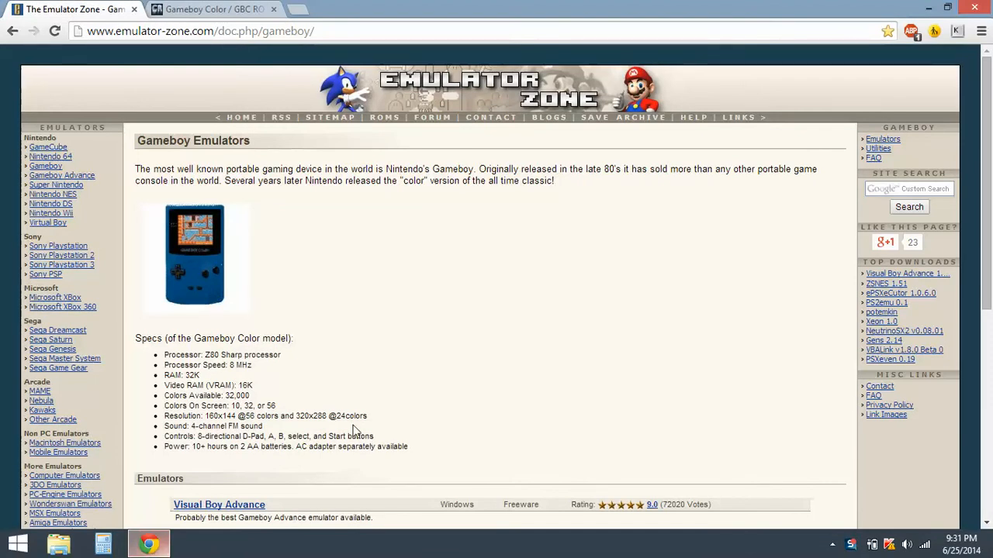
mouse_move(674, 263)
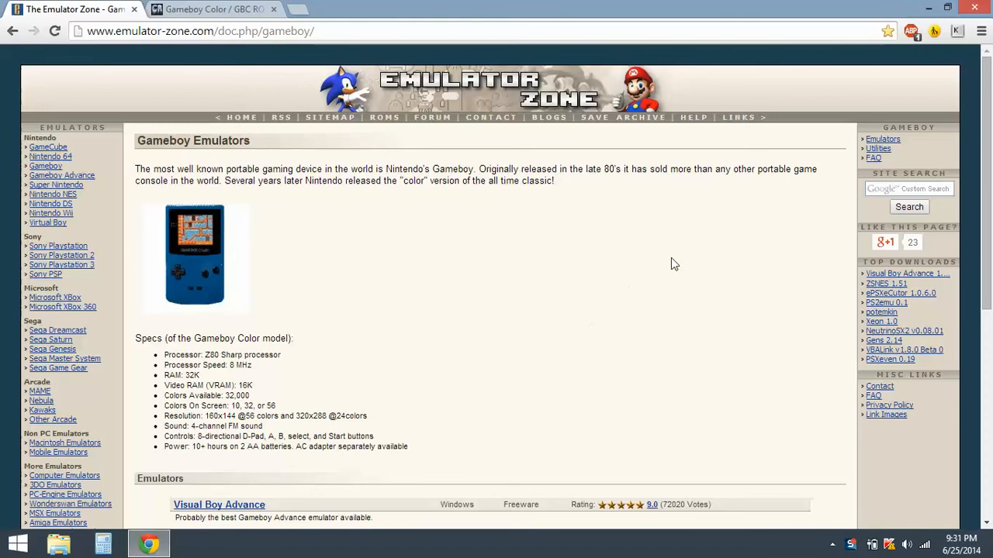
mouse_move(679, 203)
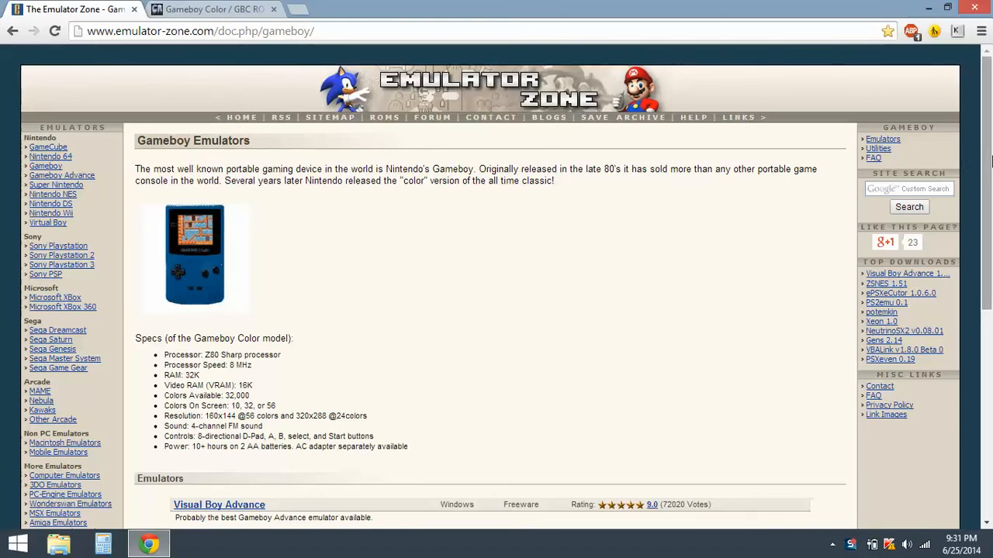
Scroll the Emulator Zone Gameboy page down to the emulators table
scroll(down, 3)
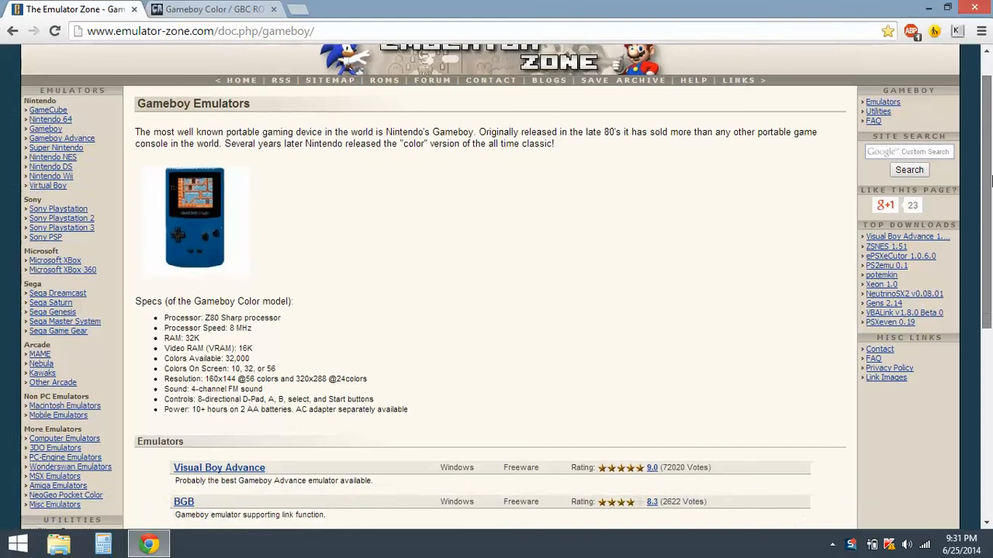
scroll(down, 3)
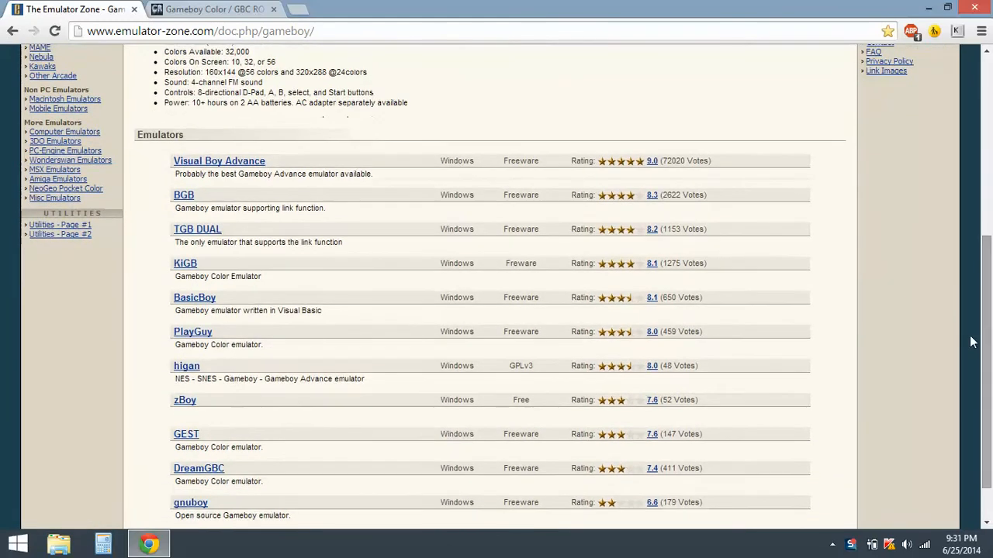
mouse_move(239, 171)
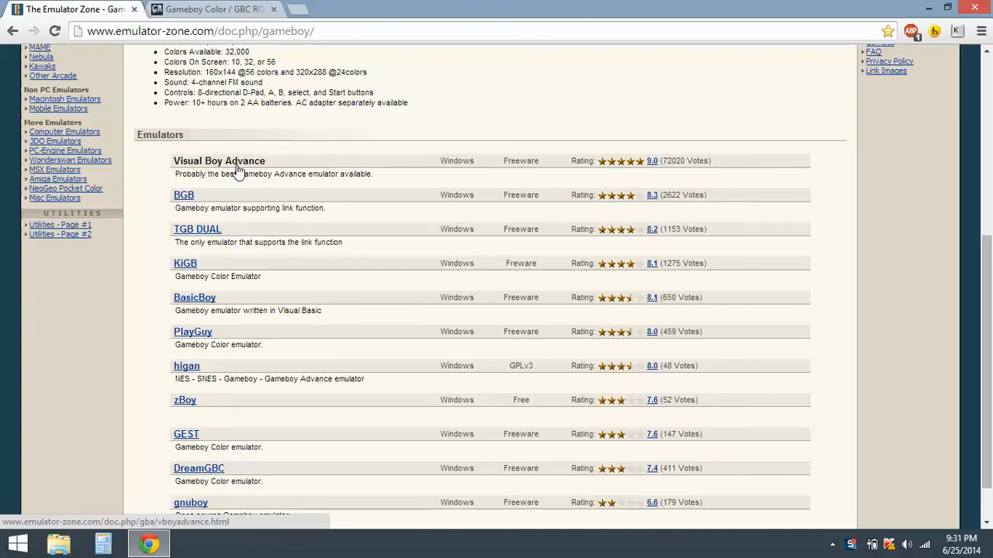
Download Visual Boy Advance 1.8.0 Beta3 and run it from the zip, then close Explorer
click(219, 161)
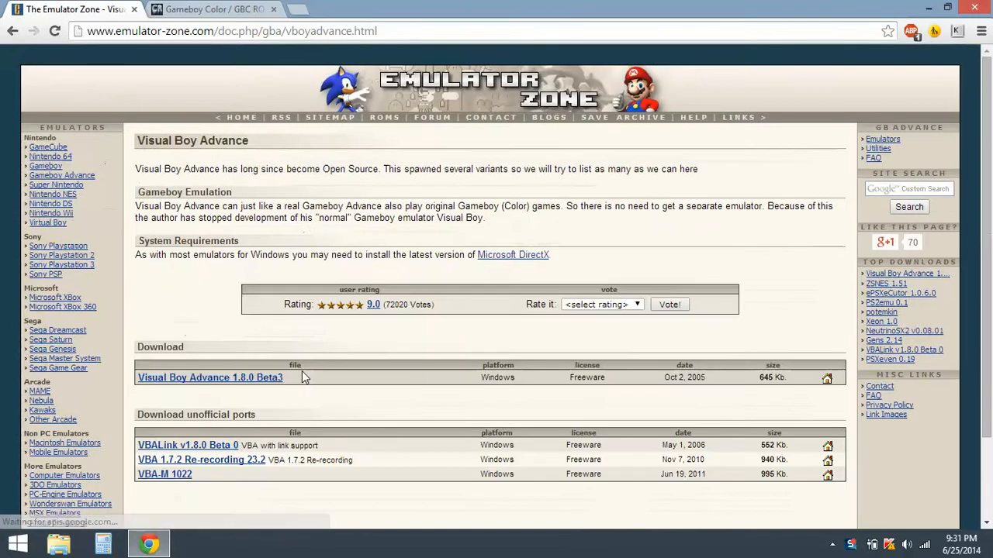
click(210, 377)
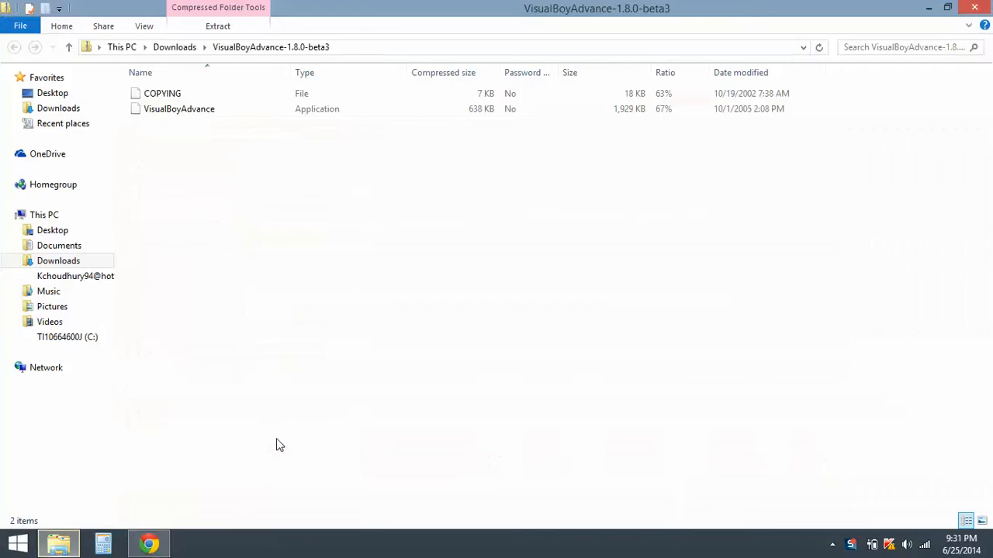
double_click(179, 109)
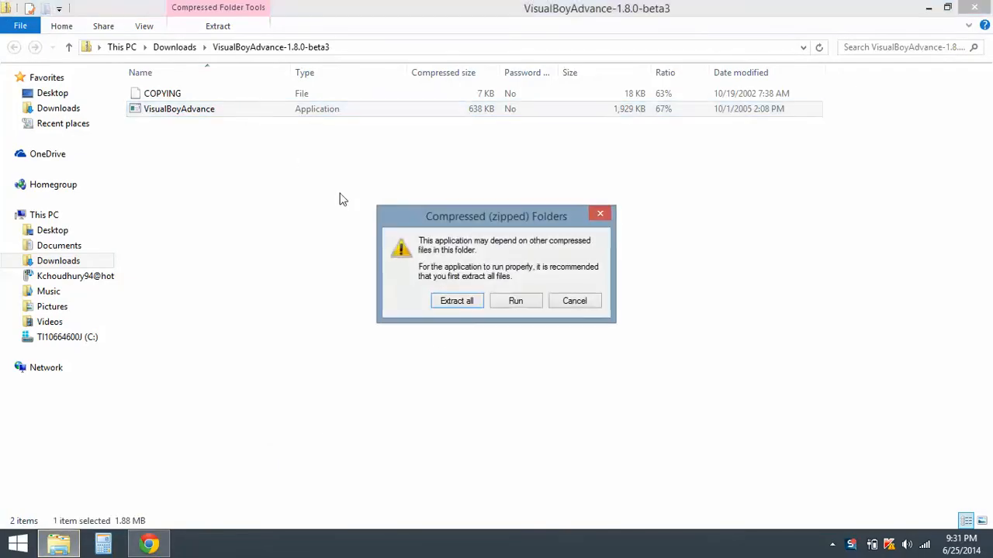
click(515, 301)
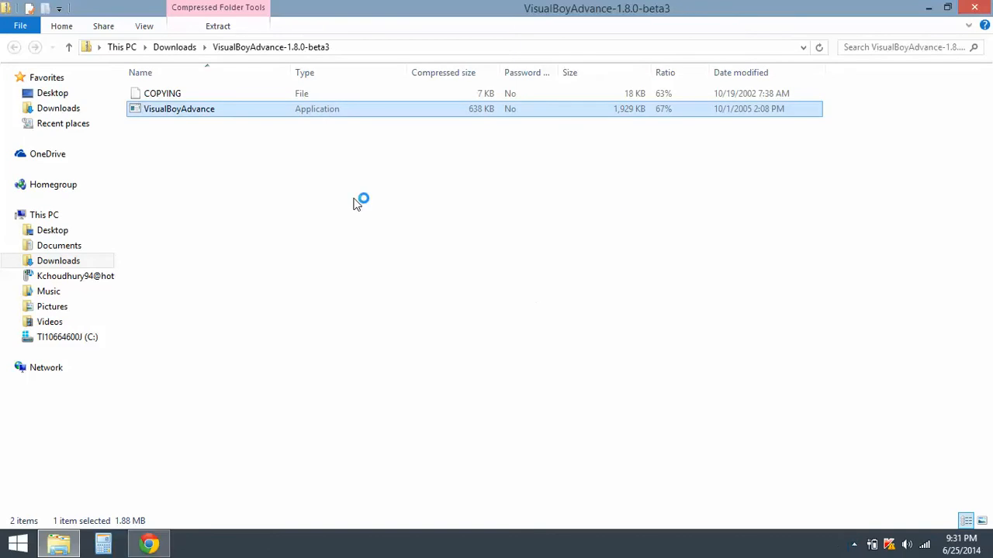
double_click(180, 109)
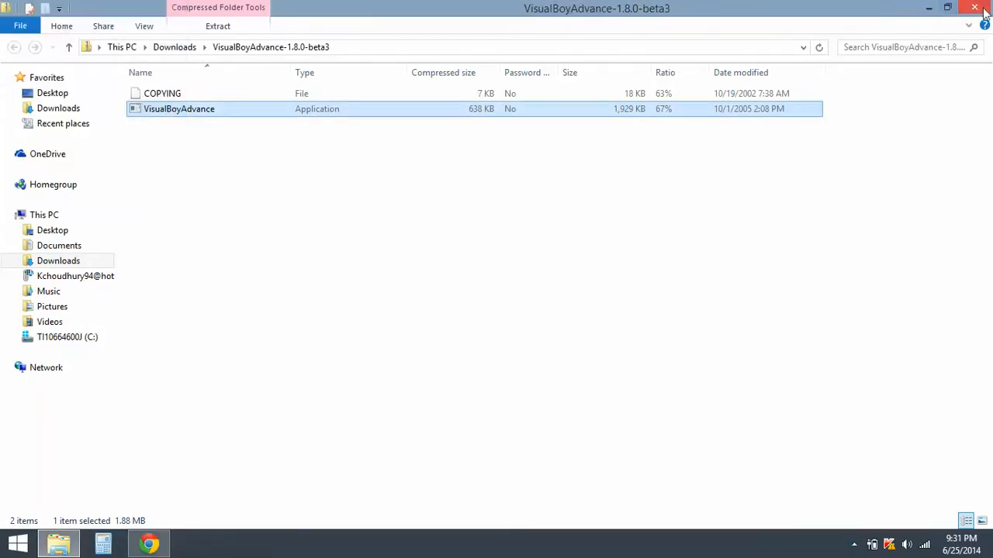
click(974, 9)
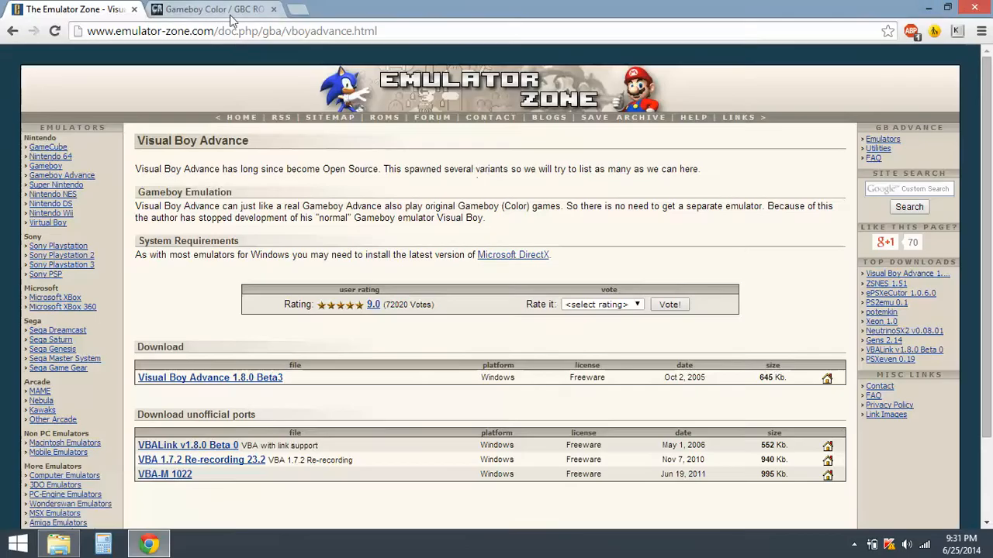
On the CoolROM tab, scroll to Pokemon Blue and click Download Now
click(209, 8)
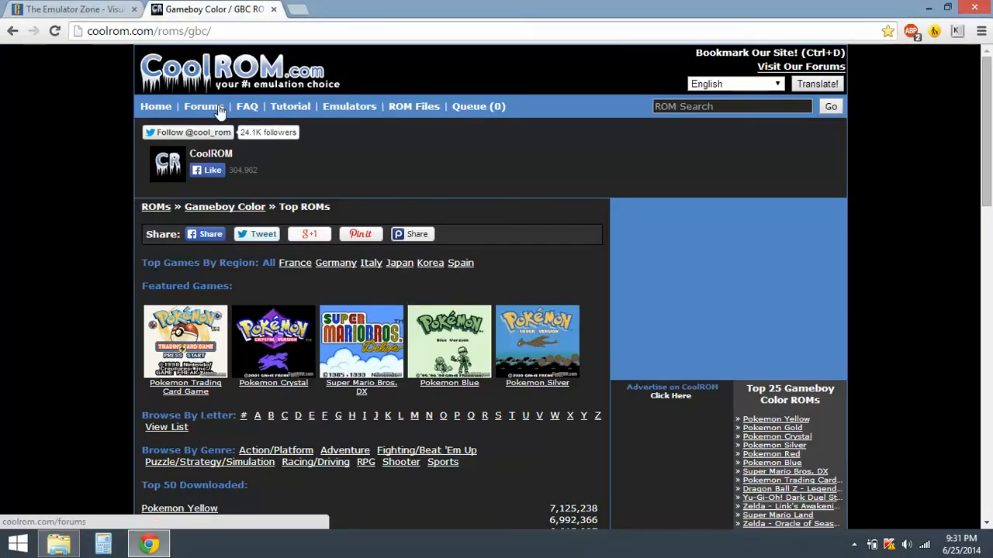
mouse_move(504, 86)
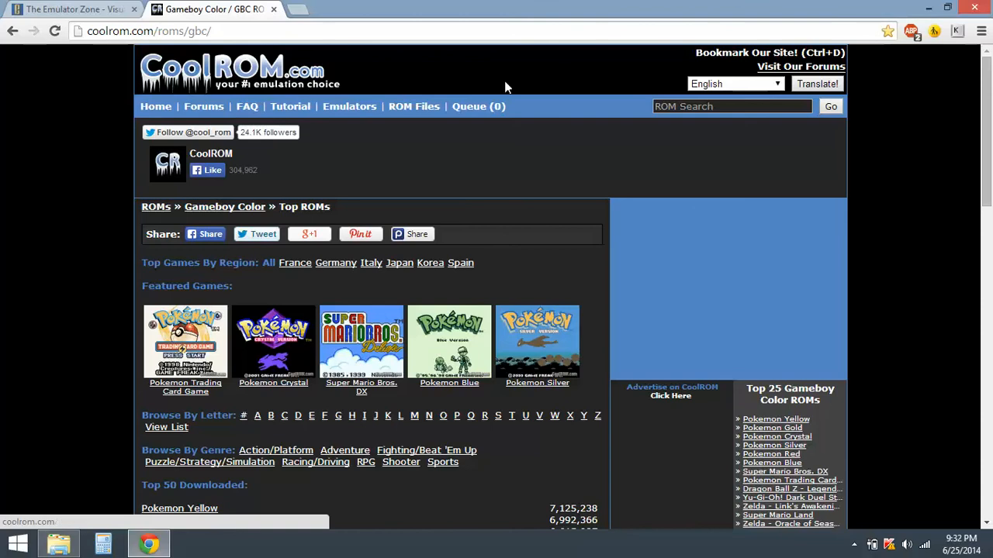
scroll(down, 3)
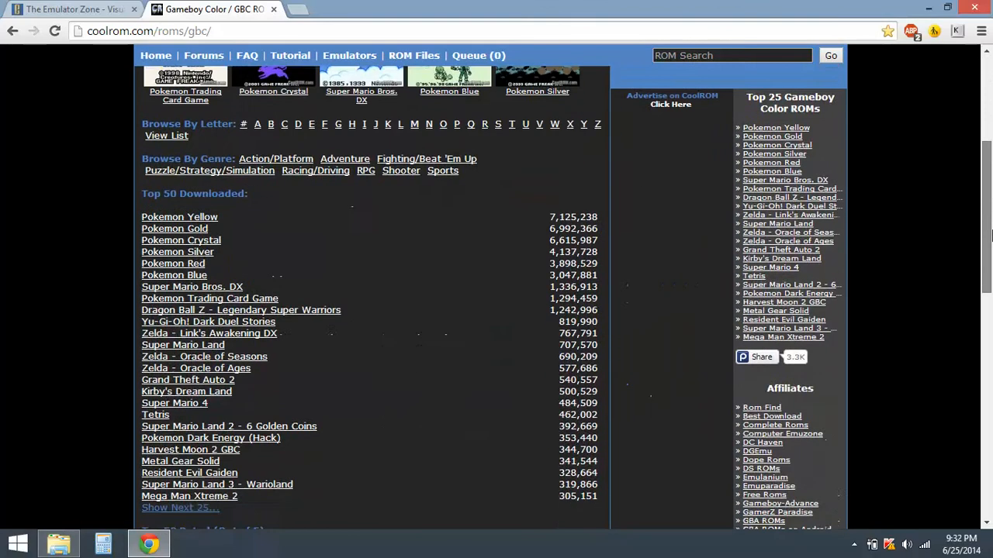
scroll(up, 3)
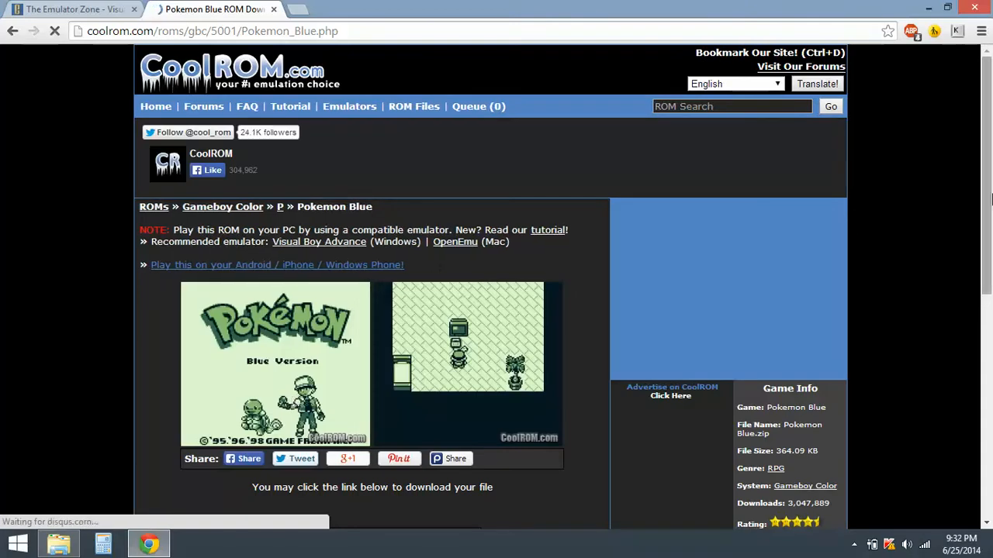
scroll(down, 3)
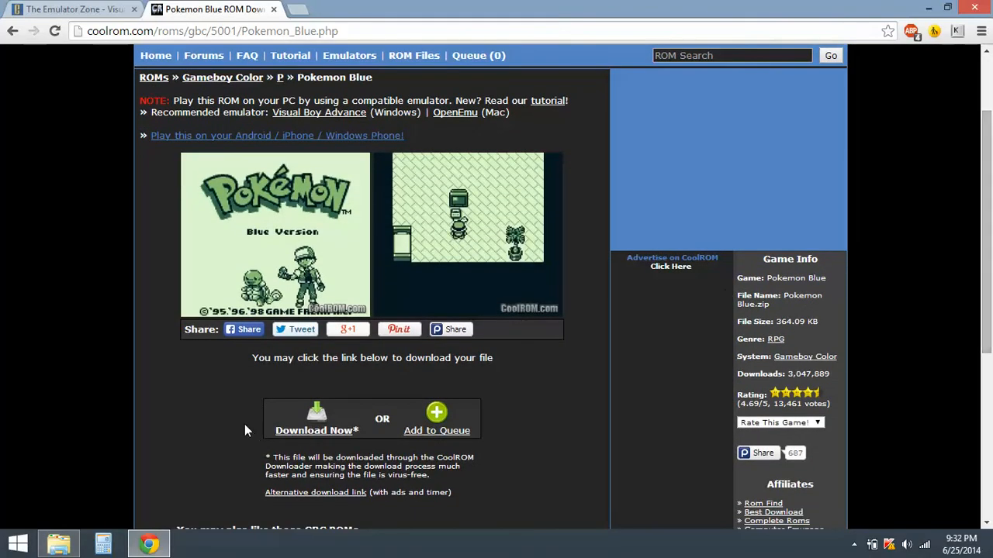
mouse_move(314, 439)
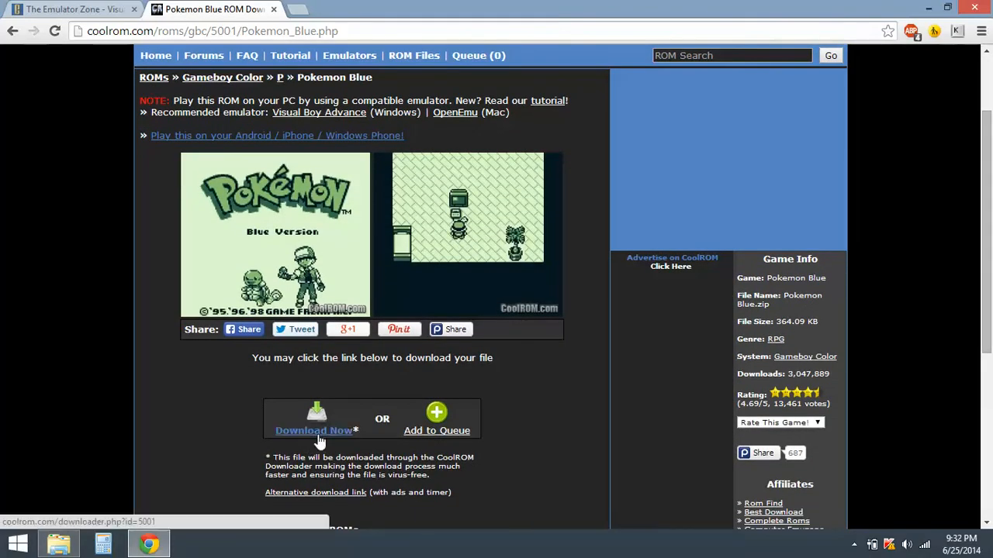
click(314, 430)
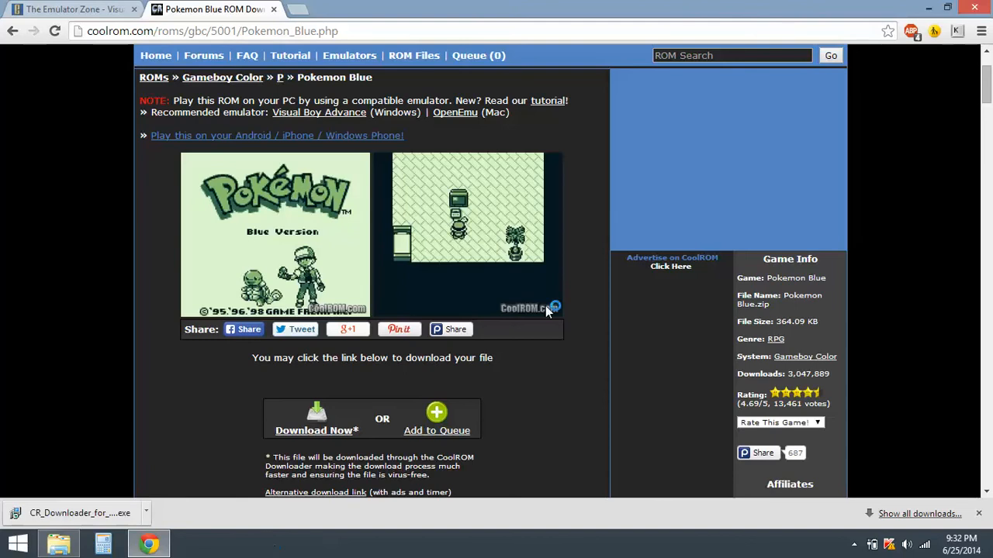
Run the CoolROM downloader, declining MySearchDial and RegClean Pro, until Pokemon Blue.zip arrives
click(315, 418)
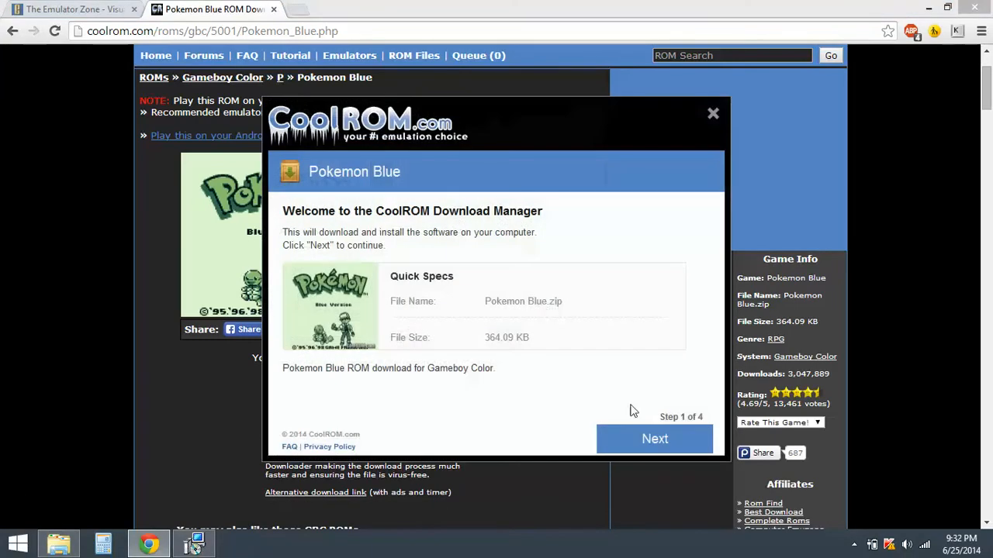
mouse_move(636, 438)
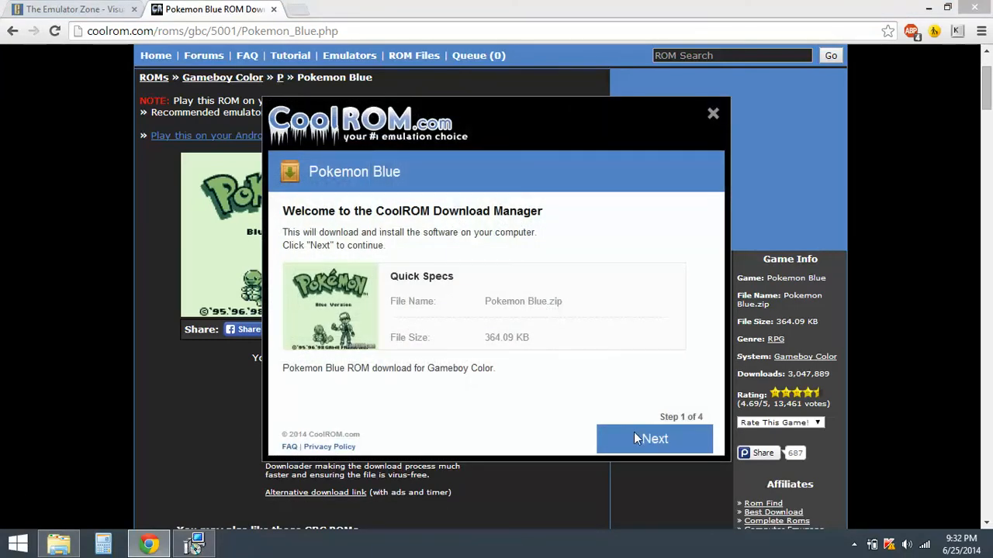
click(654, 438)
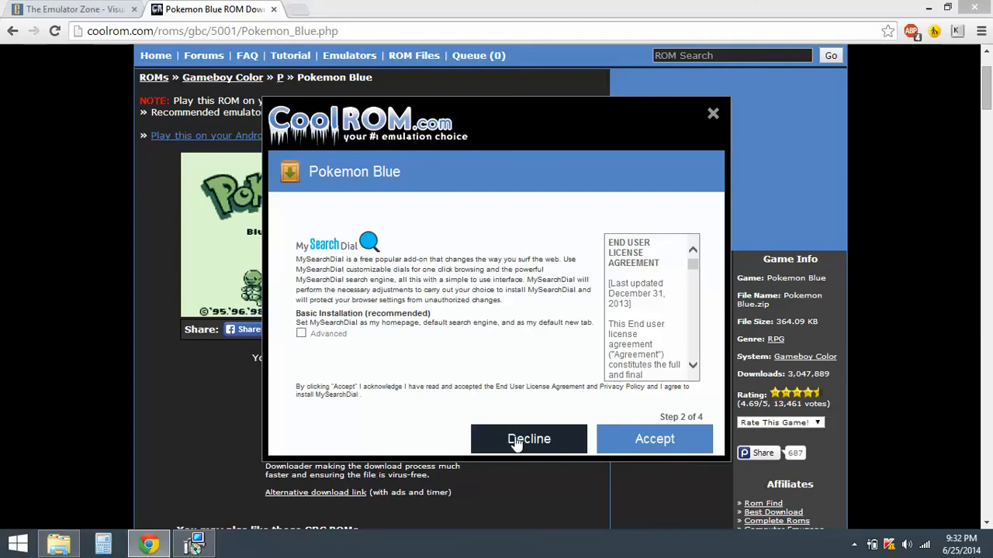
click(528, 439)
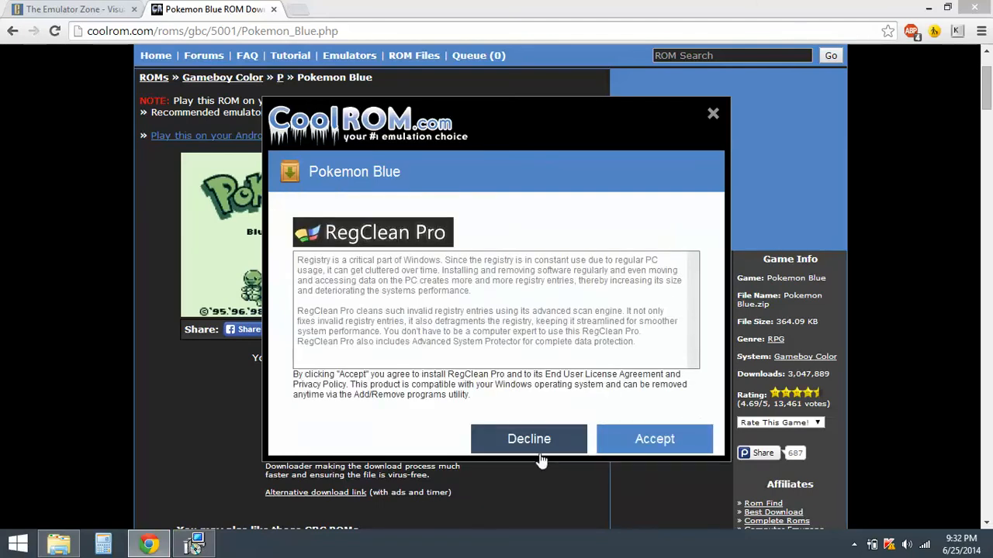
click(528, 439)
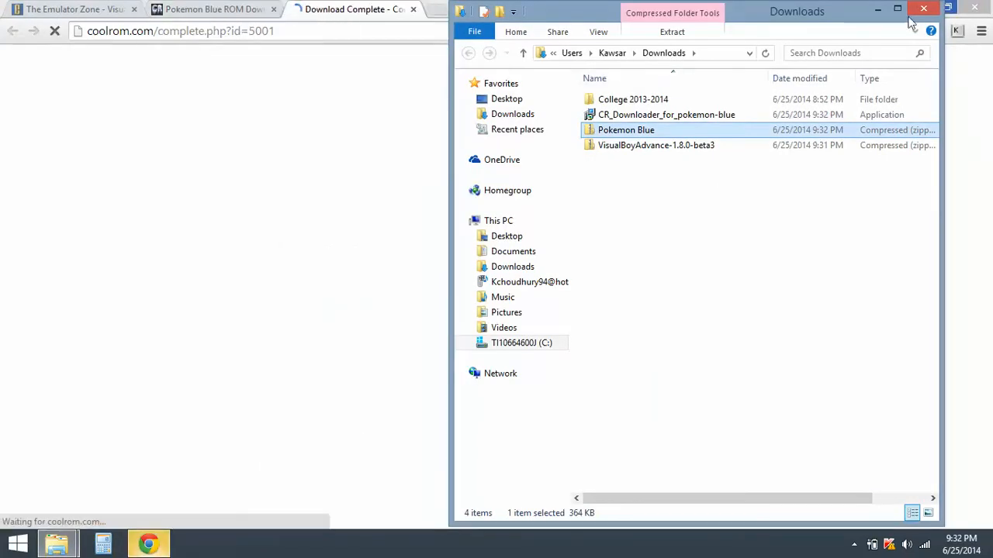
click(923, 9)
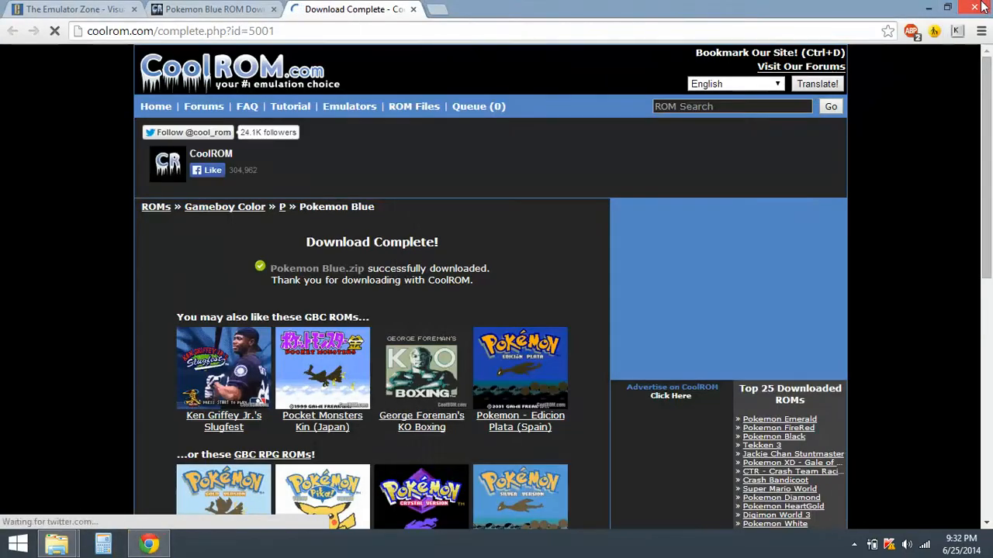
Close Chrome and run VisualBoyAdvance from the VisualBoyAdvance-1.8.0-beta3 zip in Downloads
click(975, 8)
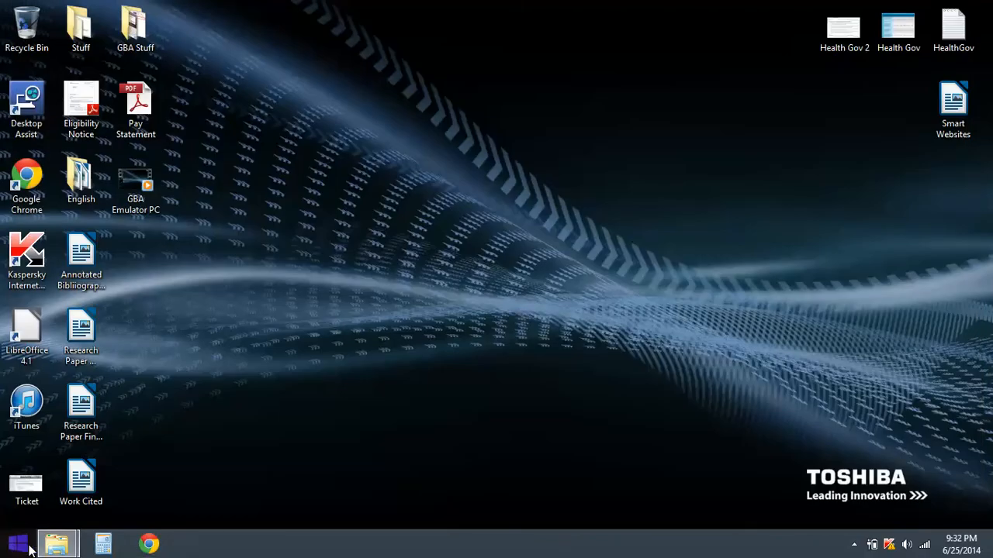
mouse_move(221, 502)
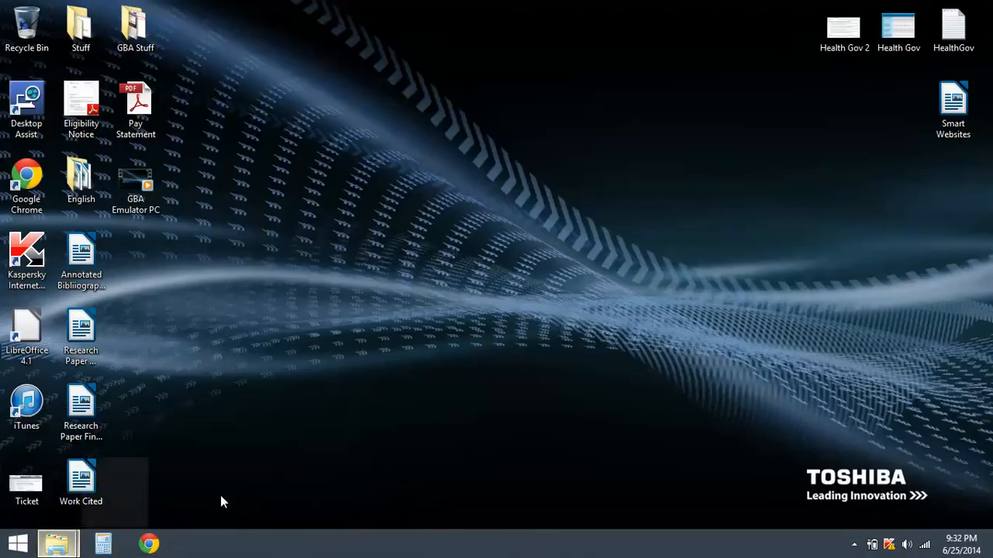
click(57, 543)
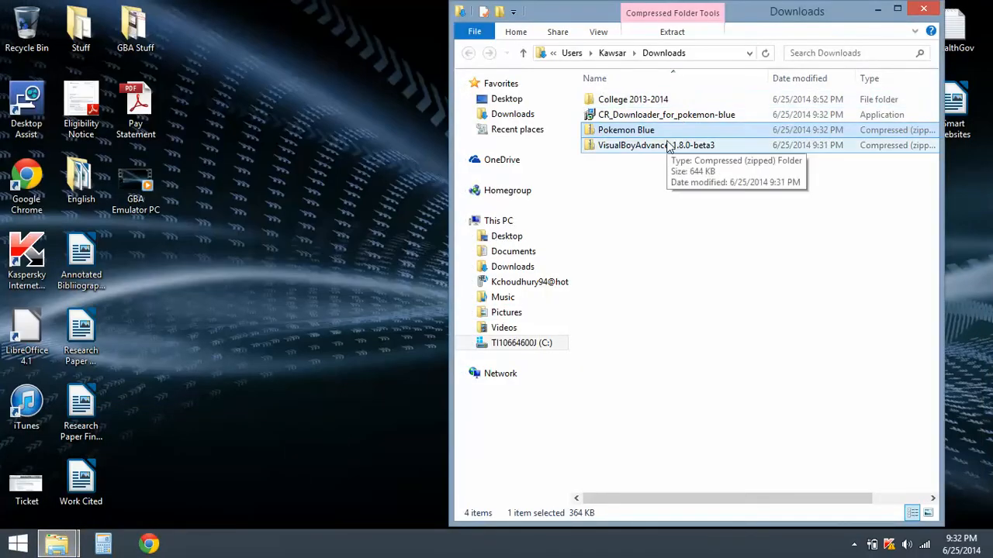
double_click(656, 145)
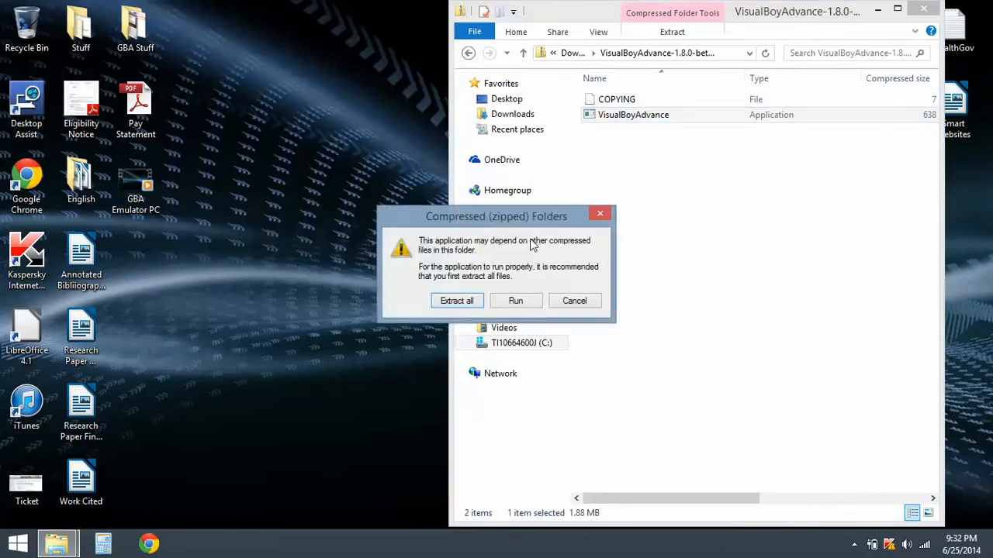
click(516, 301)
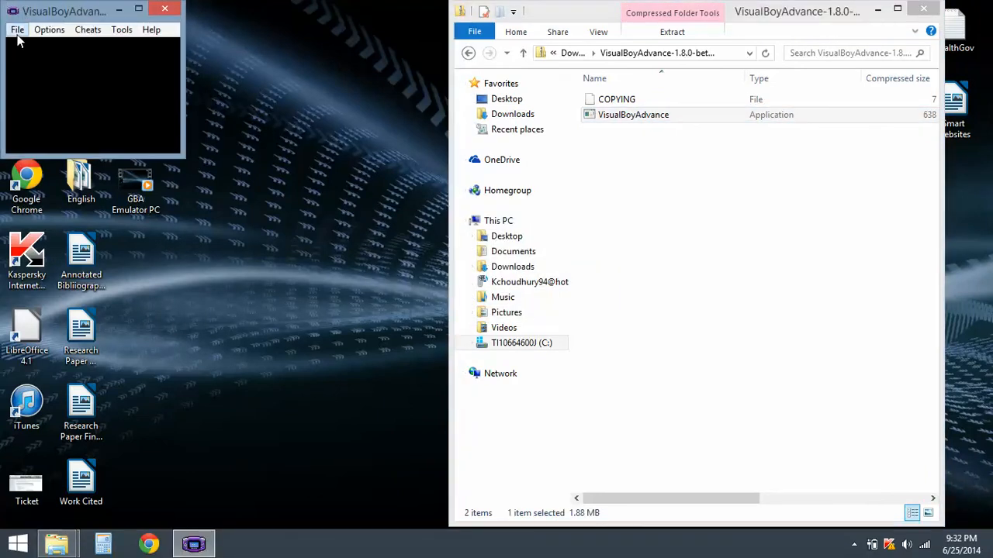
Open the Pokemon Blue zip from This PC > Downloads via File > Open
click(17, 29)
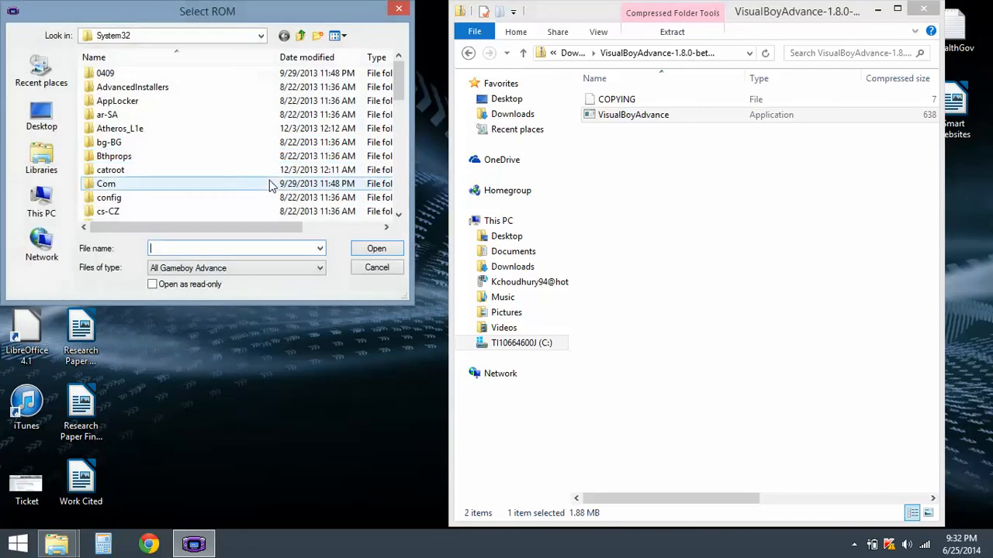
mouse_move(41, 196)
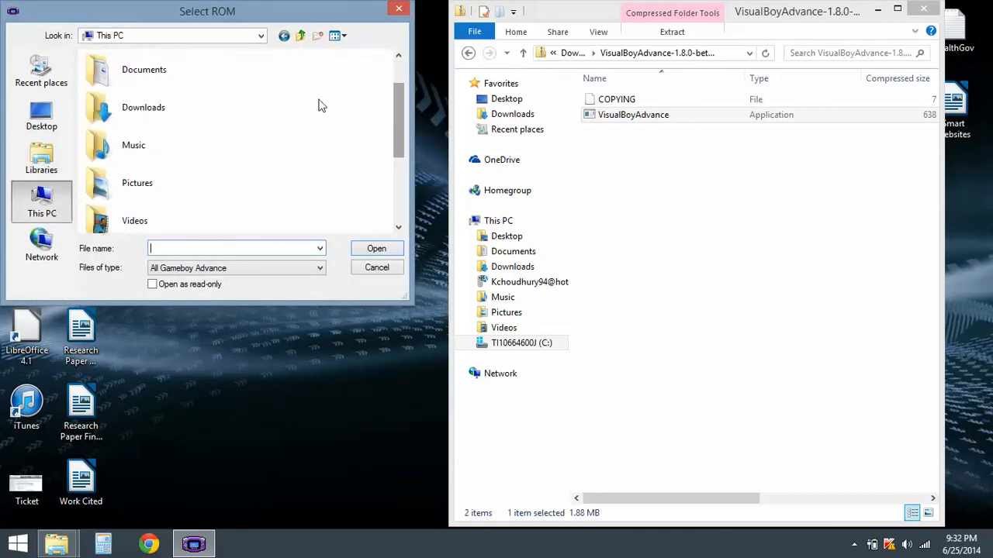
click(143, 107)
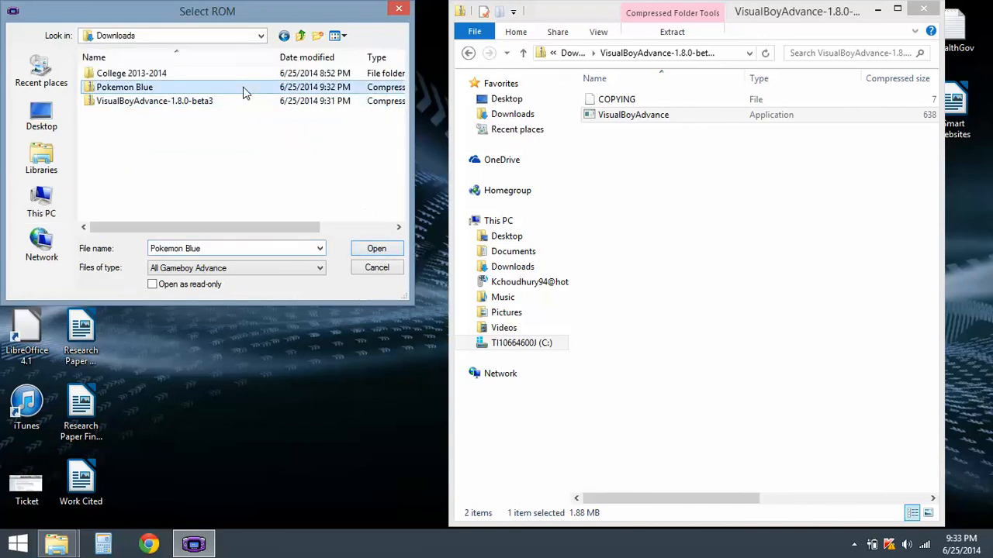
click(376, 248)
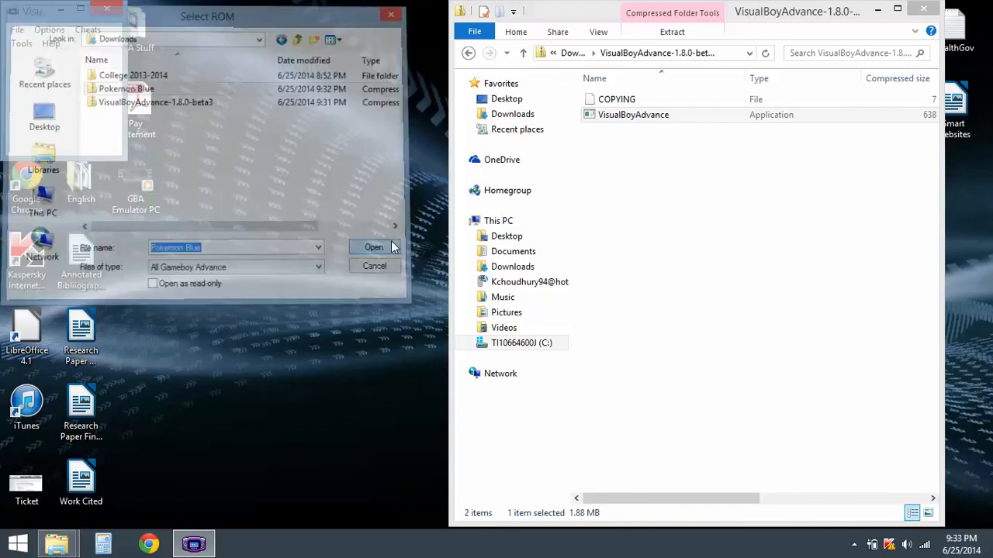
click(373, 246)
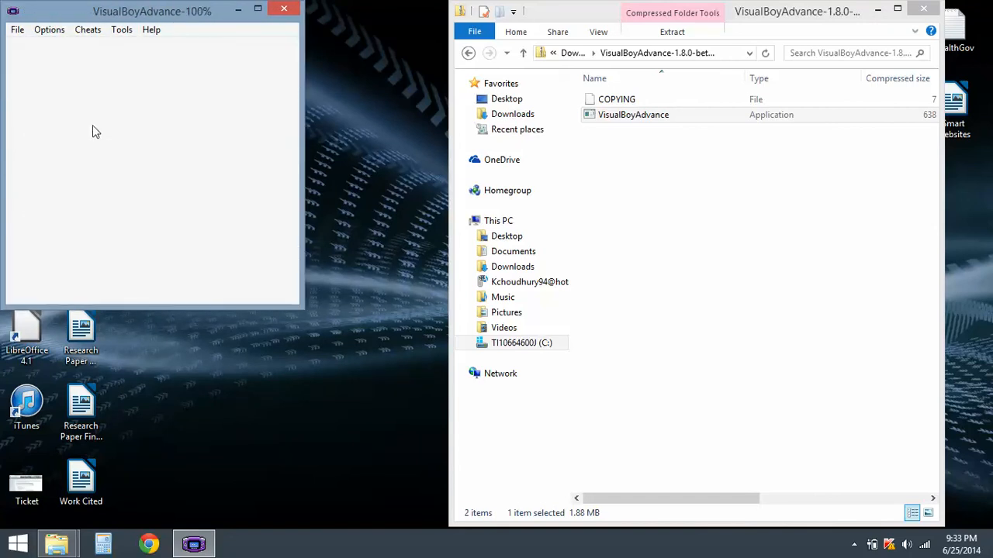
click(121, 30)
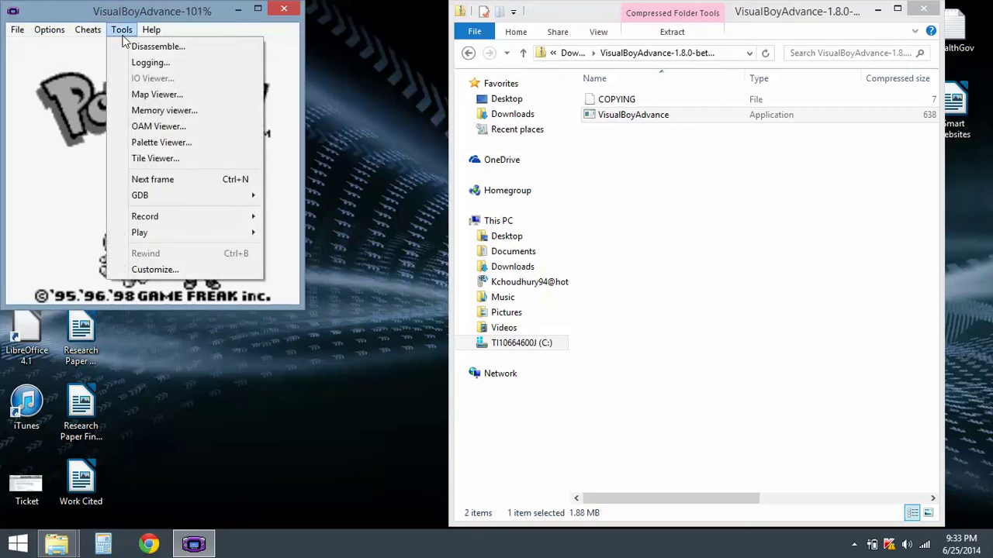
click(152, 30)
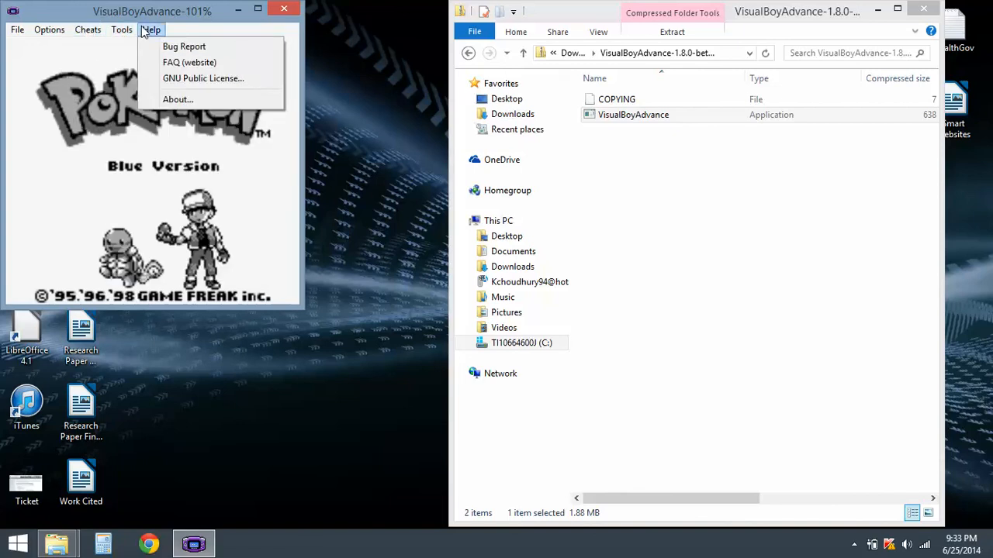
click(108, 104)
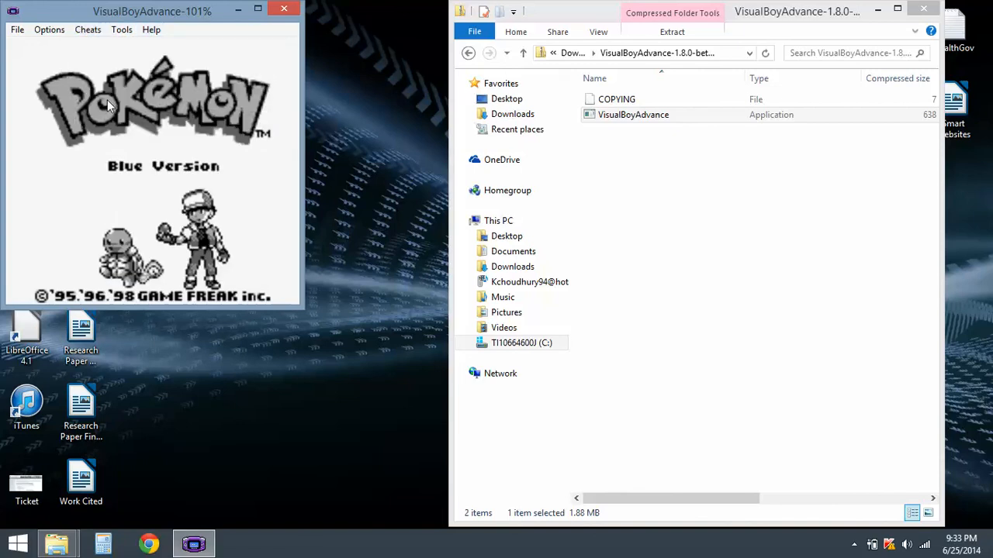
click(121, 30)
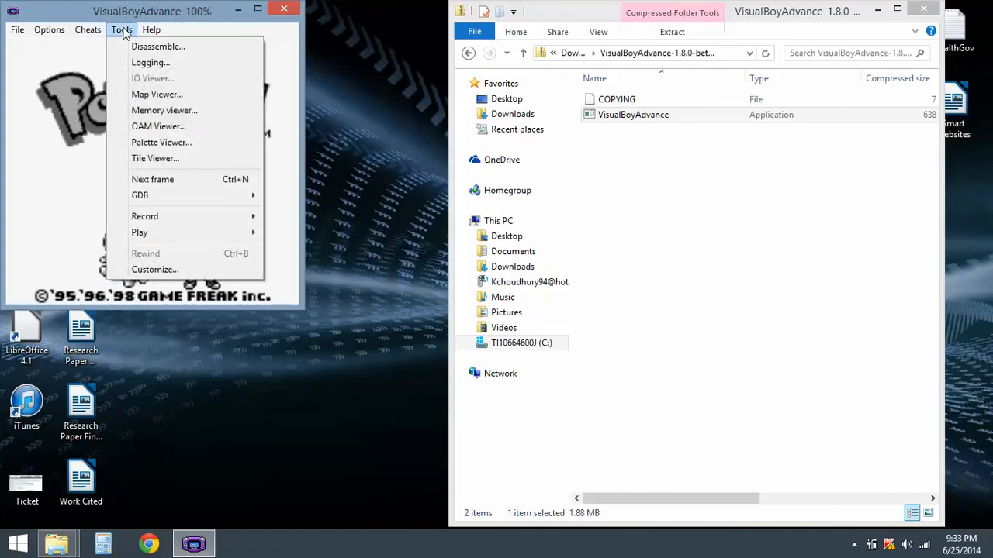
mouse_move(128, 32)
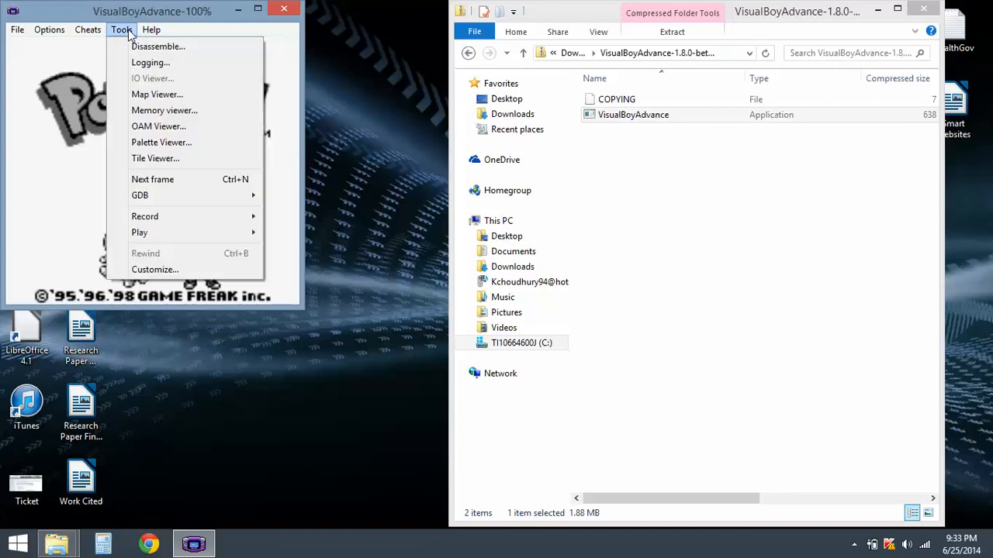